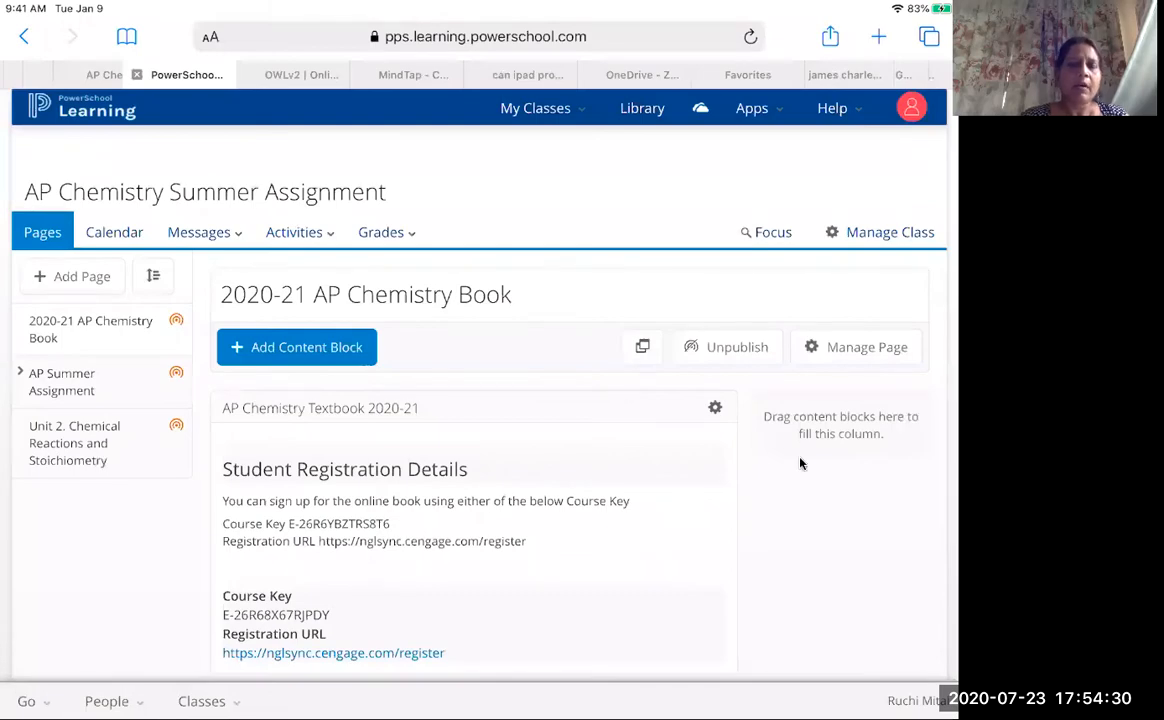
mouse_move(163, 338)
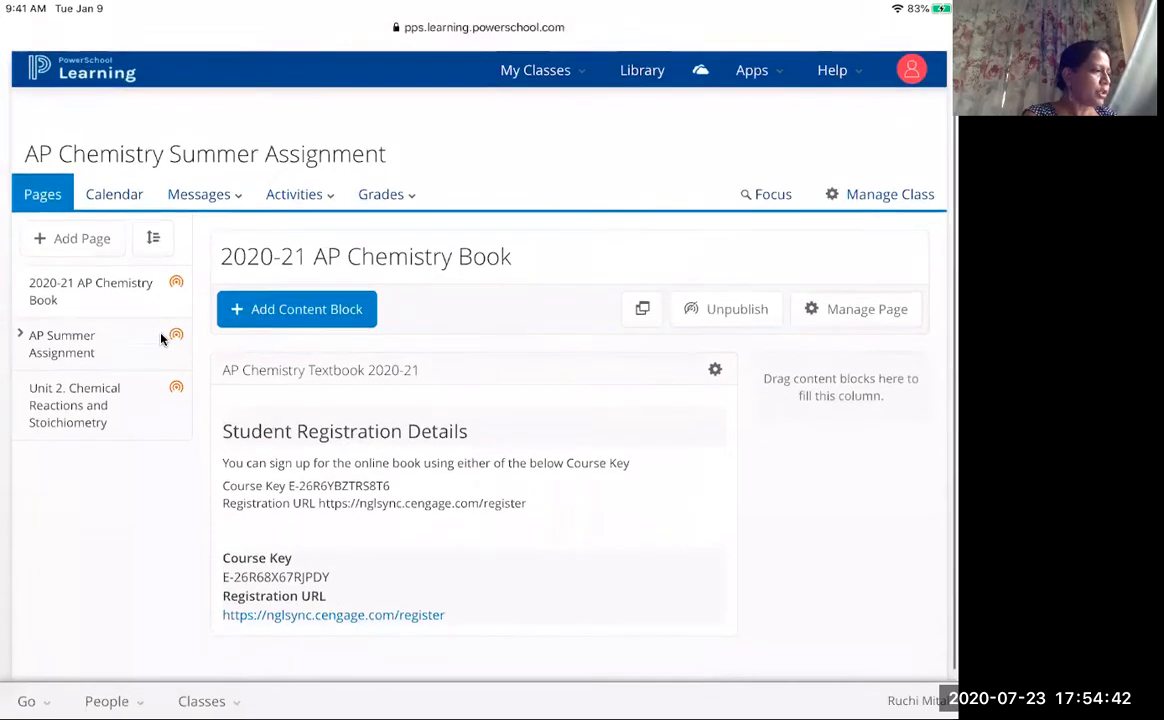
Scroll through the Student Registration Details course keys on the AP Chemistry book page
scroll(down, 3)
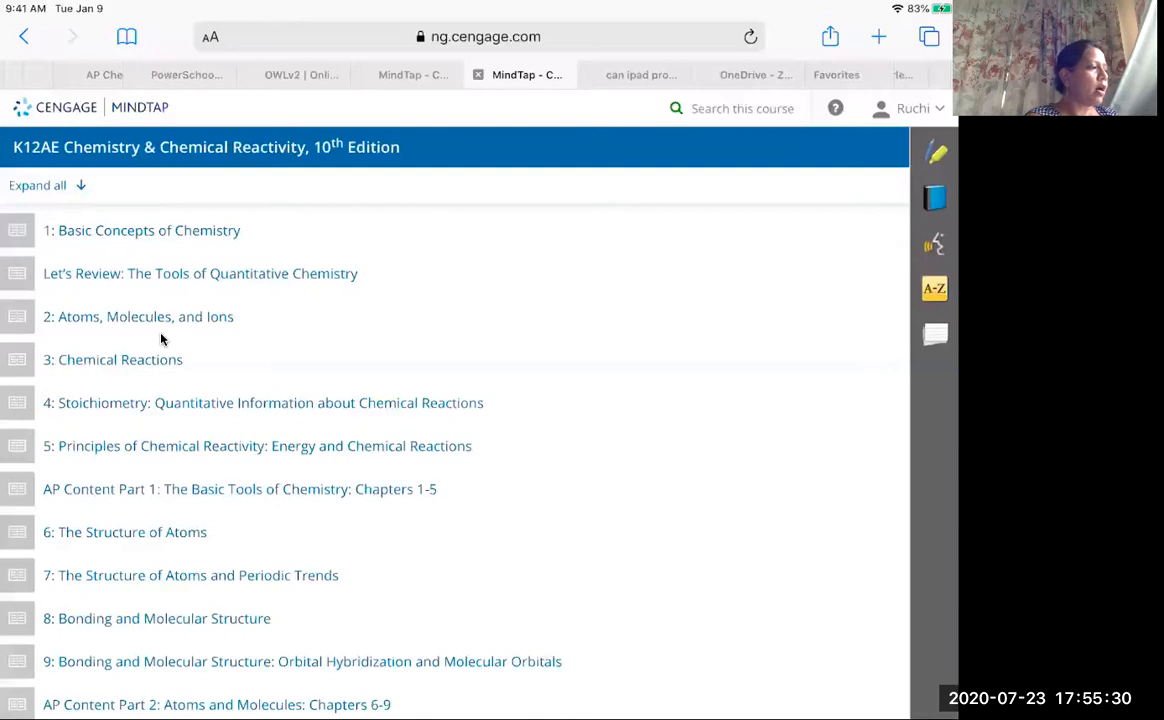
Open Let's Review section 4, start read-aloud, enlarge the text, bookmark it, then close the reader
click(200, 273)
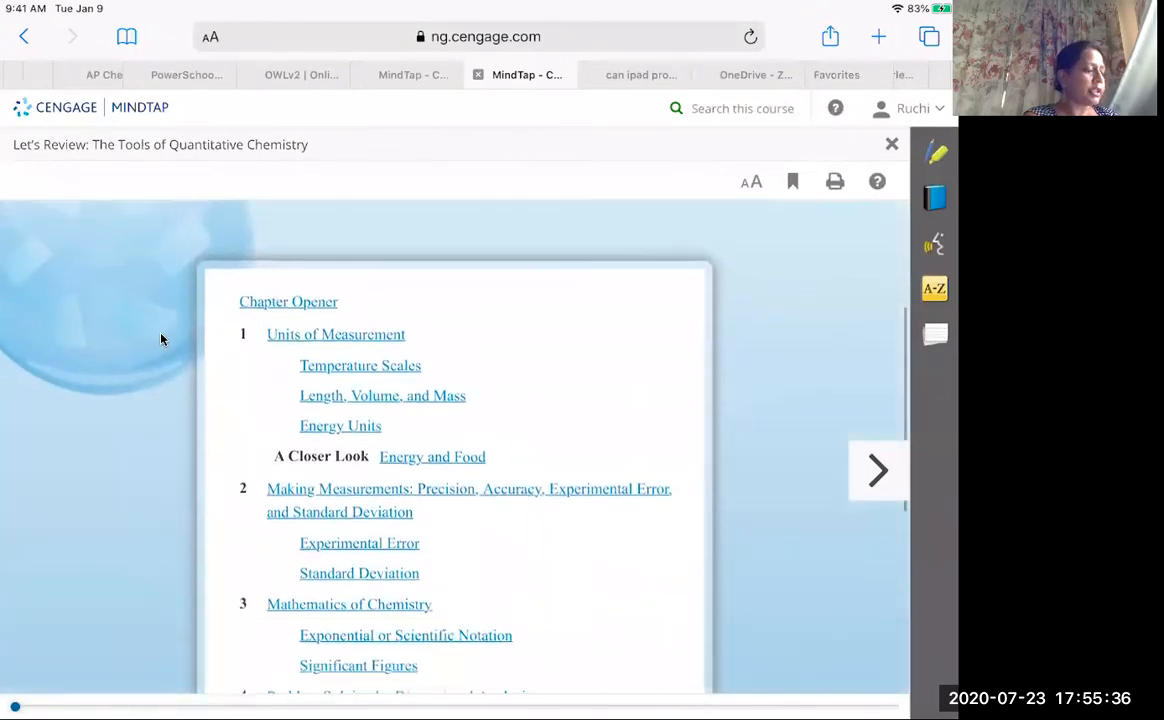
scroll(down, 3)
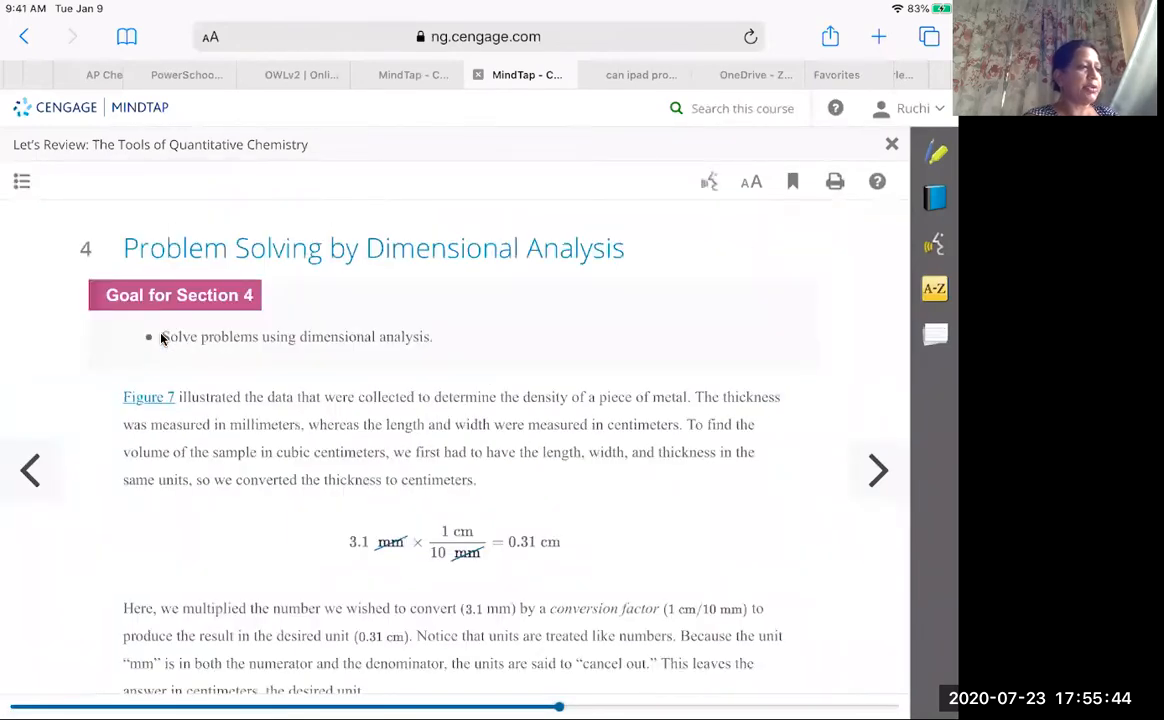
click(709, 181)
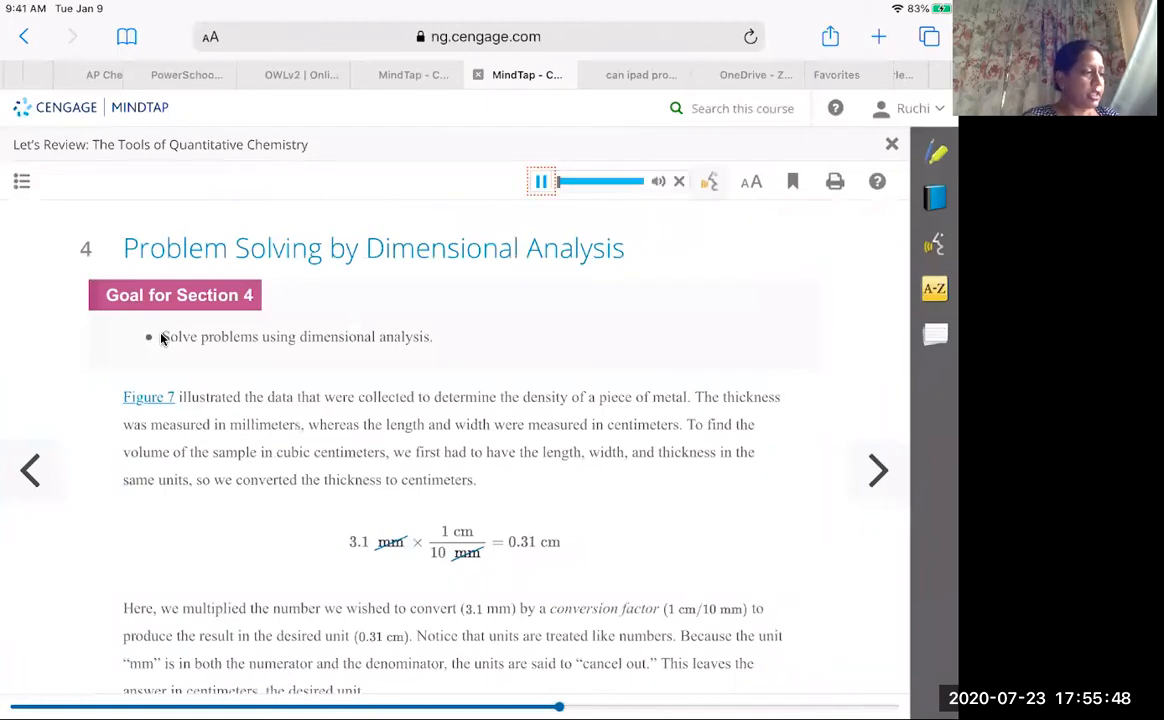
click(751, 181)
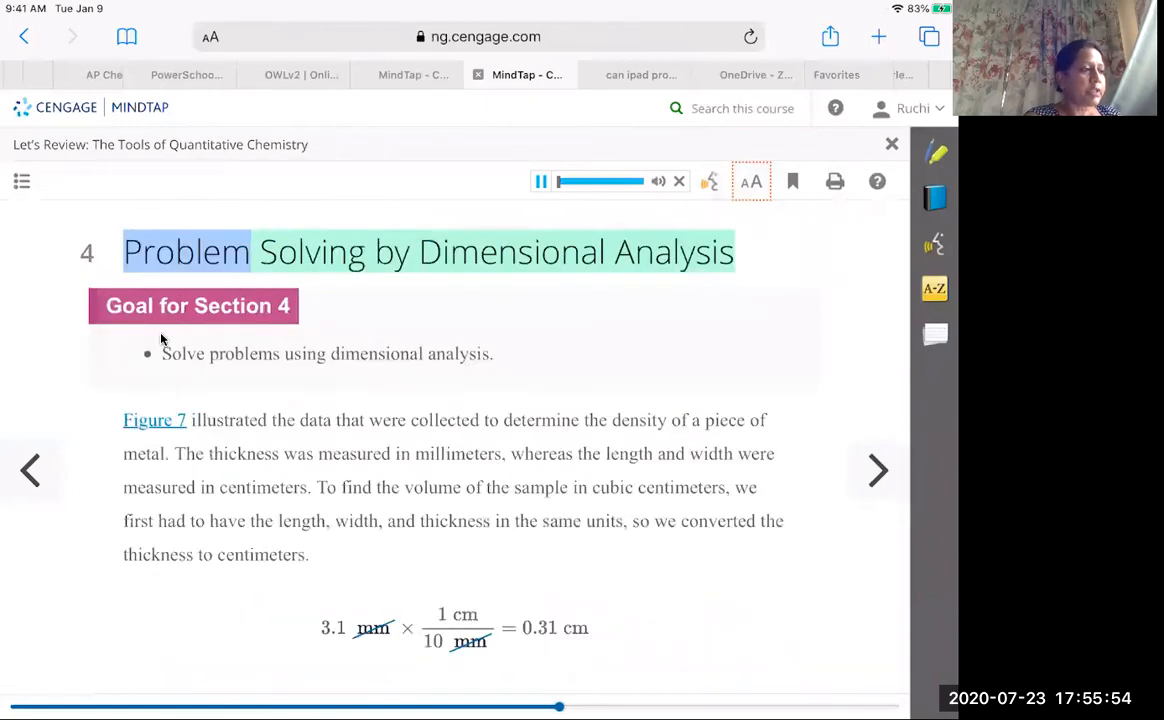
click(792, 181)
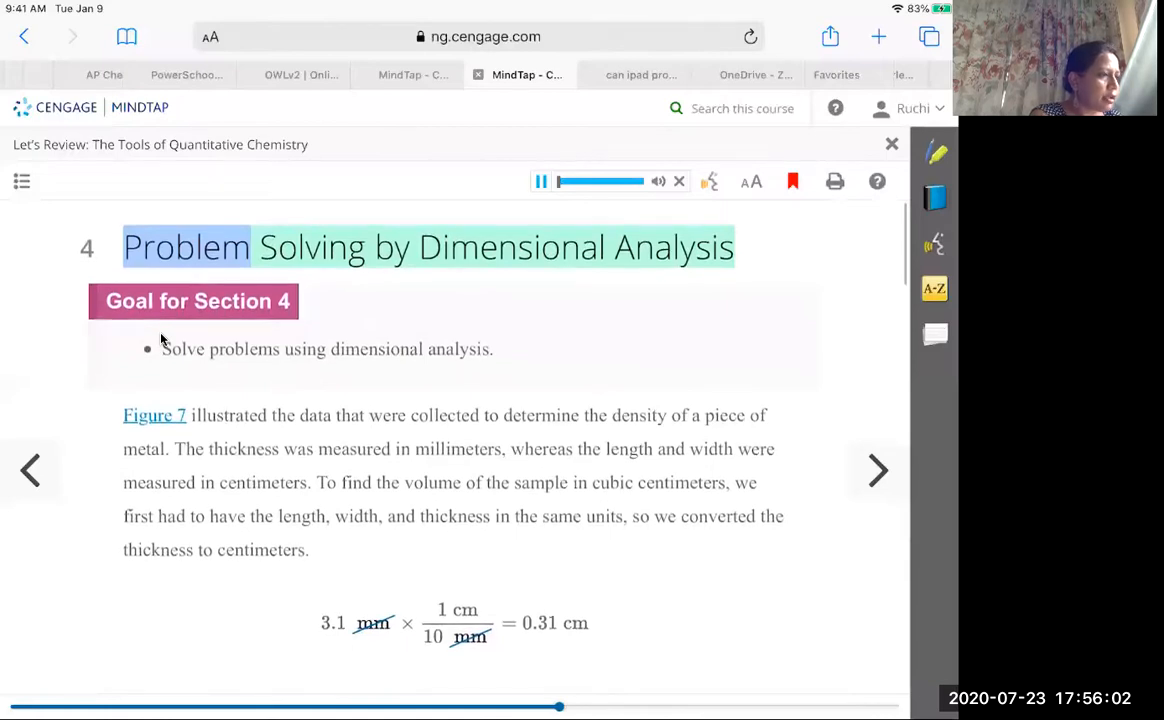
drag(161, 349, 667, 415)
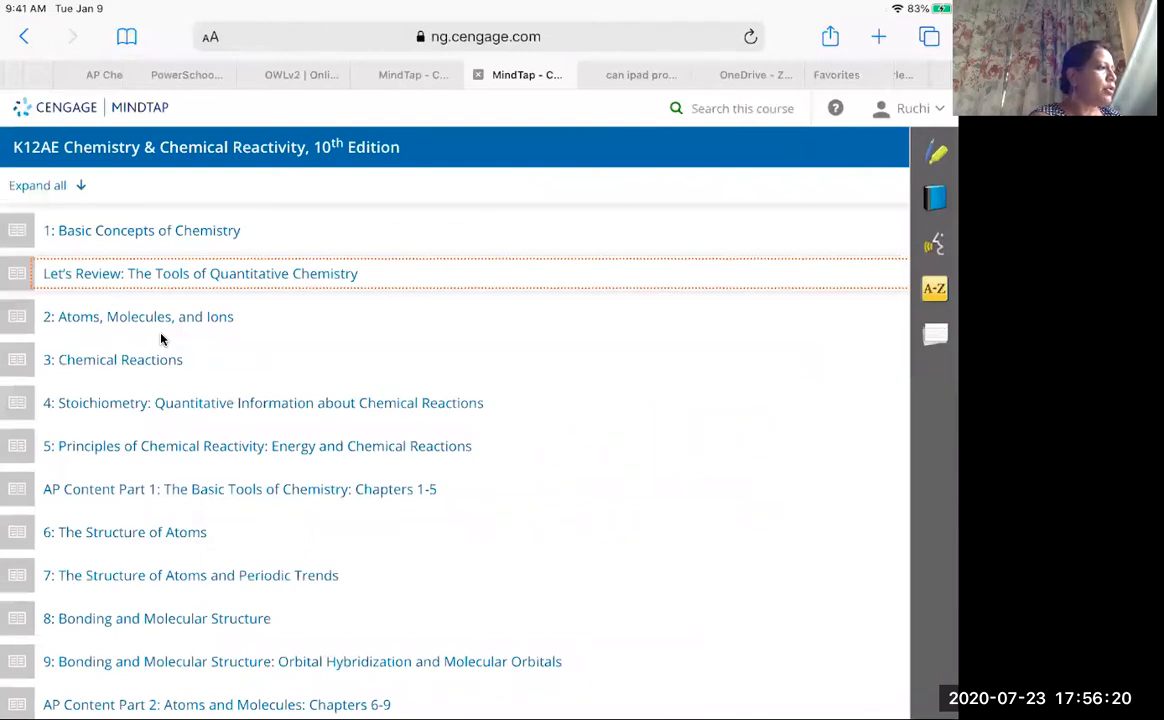
In OWLv2 Adaptive Study Plans, resume Chapter 1A at the kelvin question and view Progress
click(301, 74)
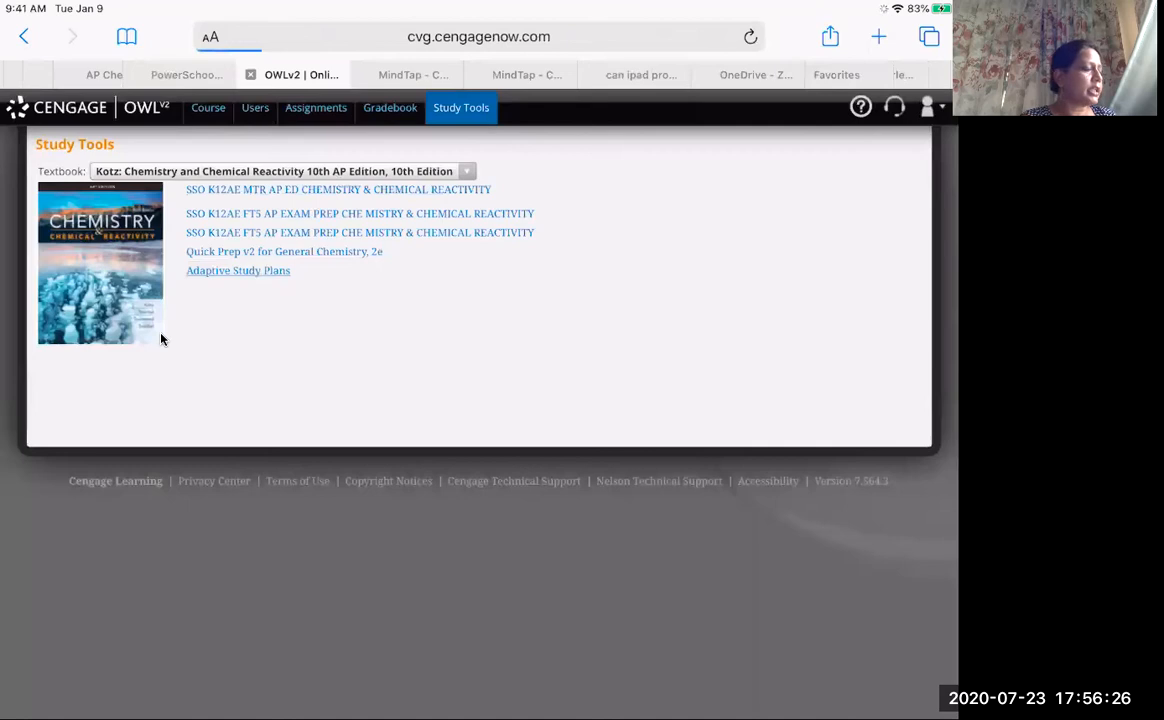
click(238, 270)
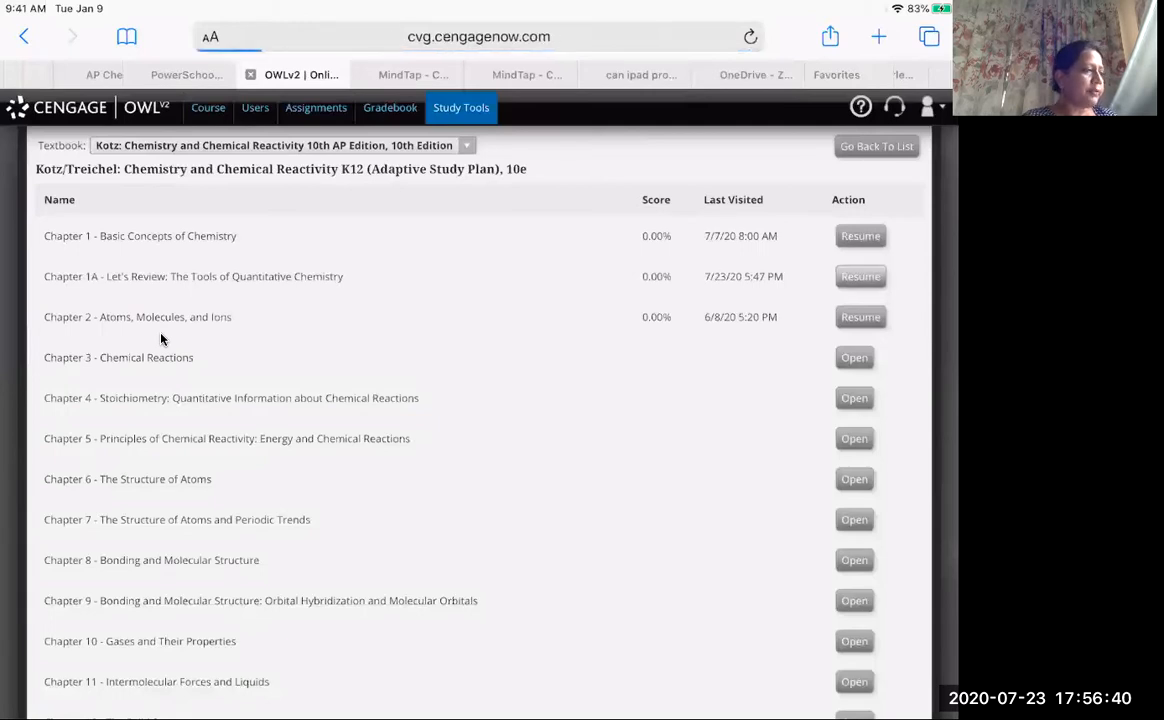
click(860, 276)
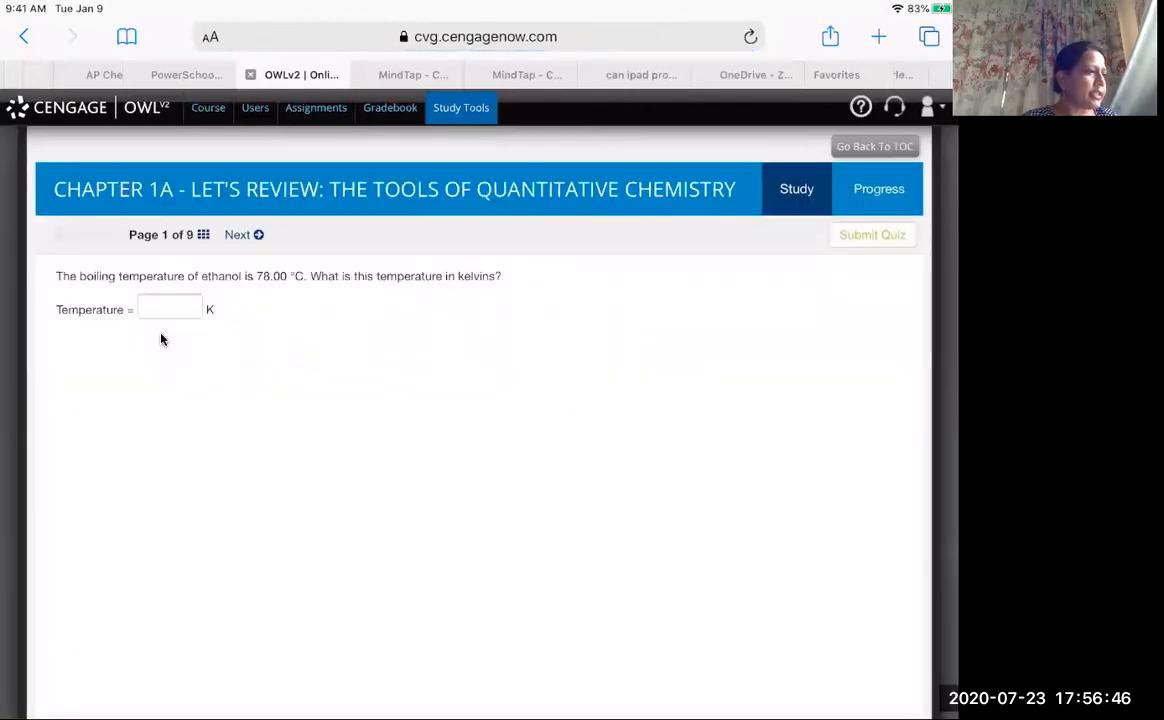
click(878, 188)
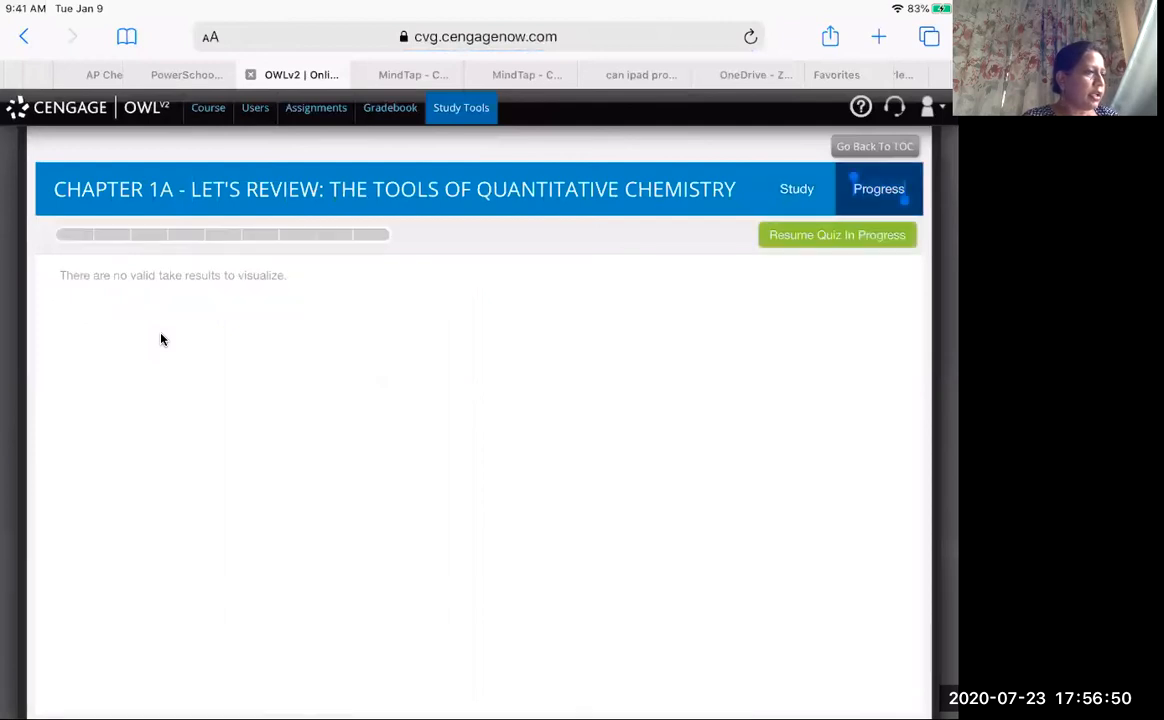
Browse the Chapter 1A objectives and try the 1A.4 mL to g practice question
click(796, 189)
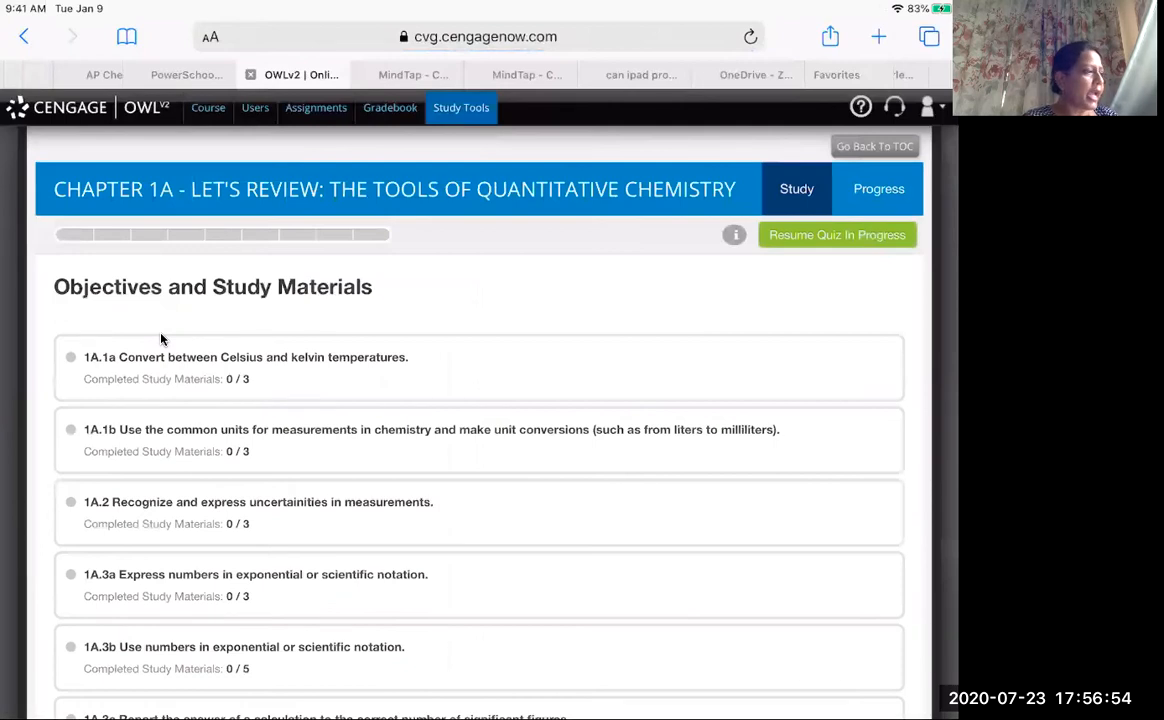
scroll(down, 3)
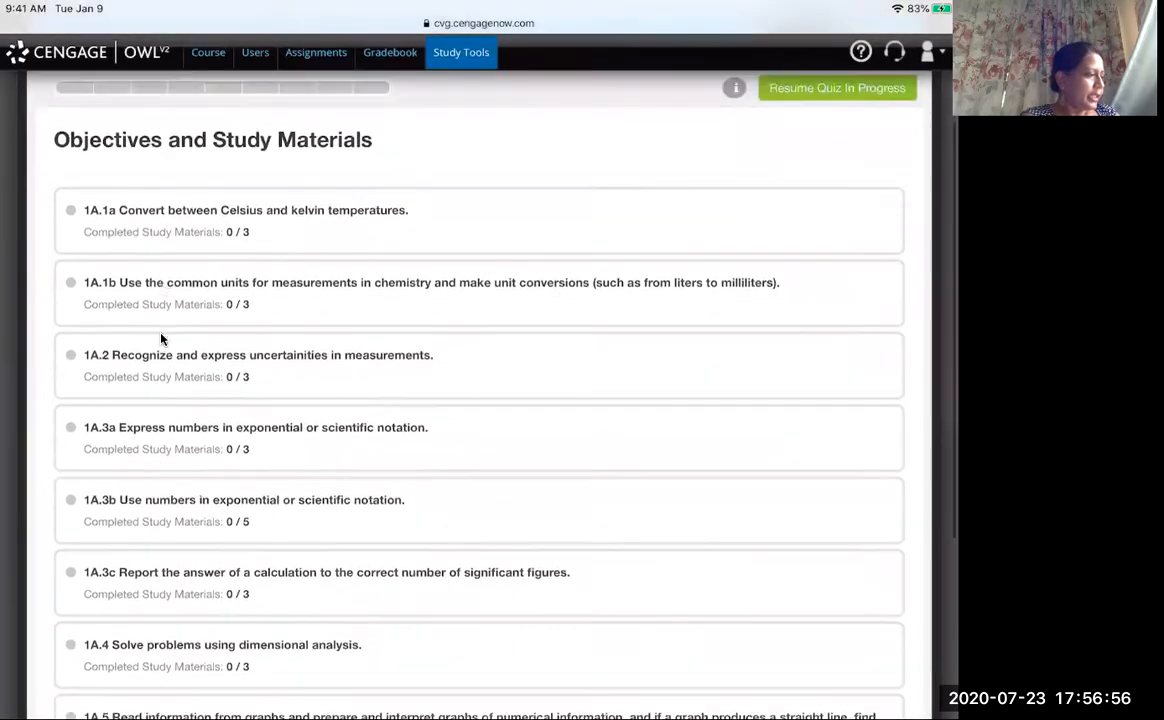
scroll(down, 3)
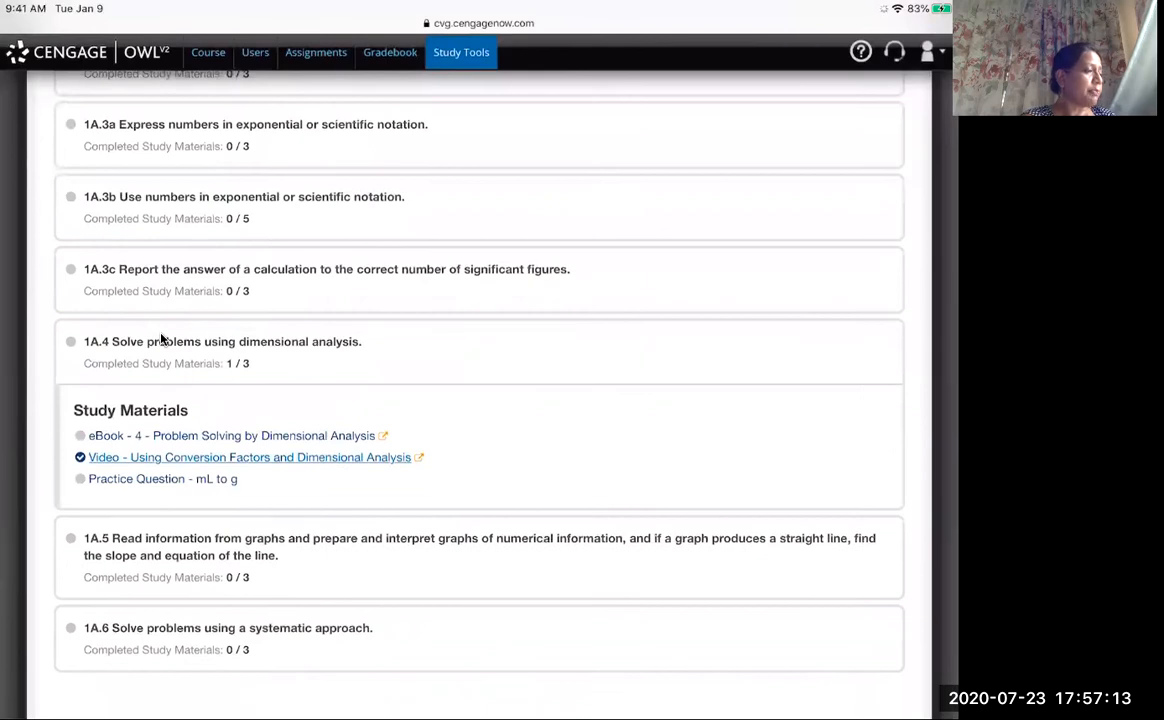
click(162, 478)
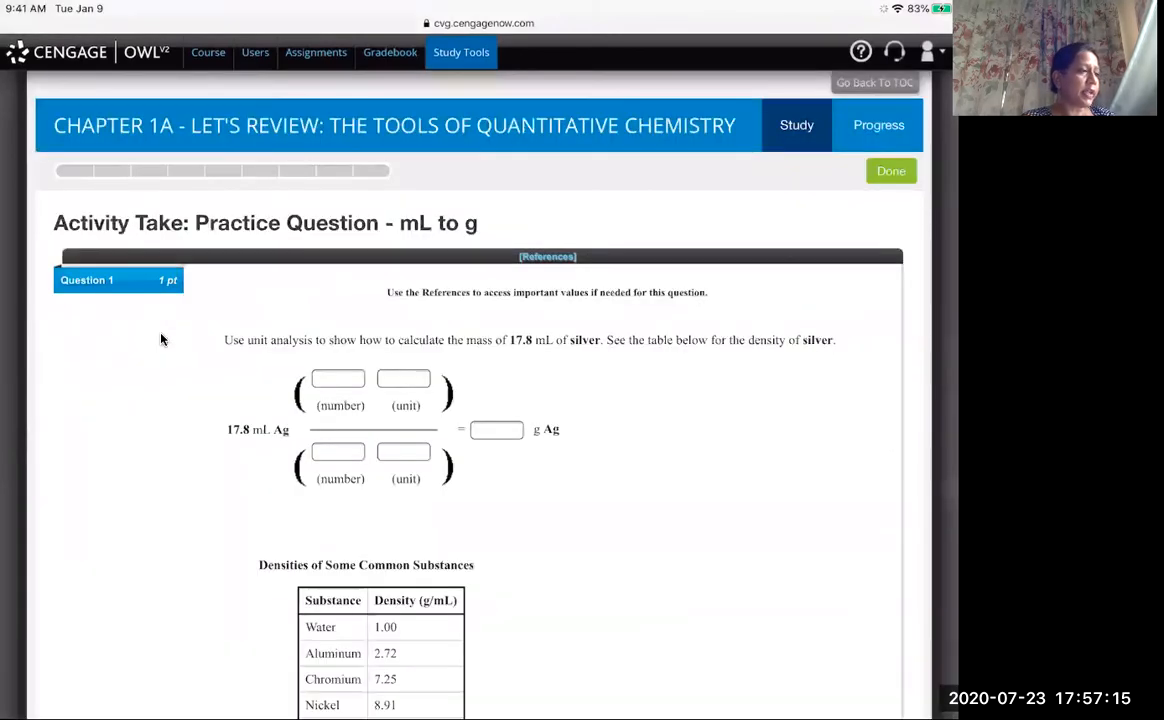
scroll(down, 3)
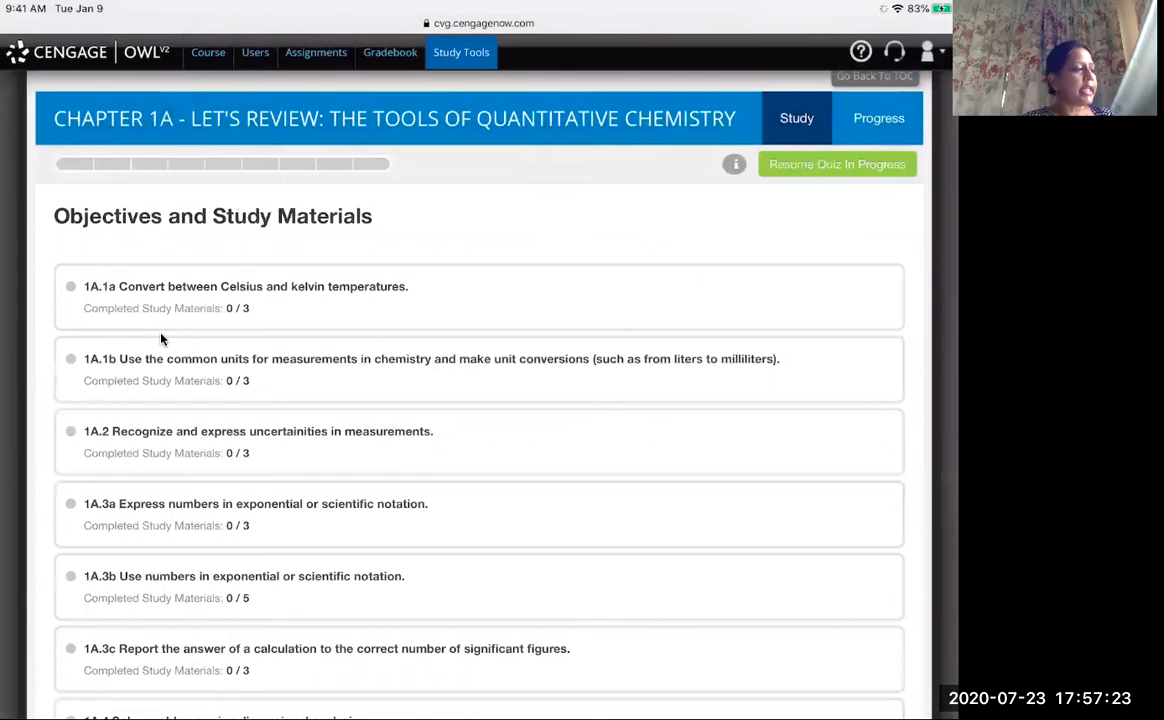
Show the Chapter 1A Progress page, still without results, then go to Assignments
click(878, 118)
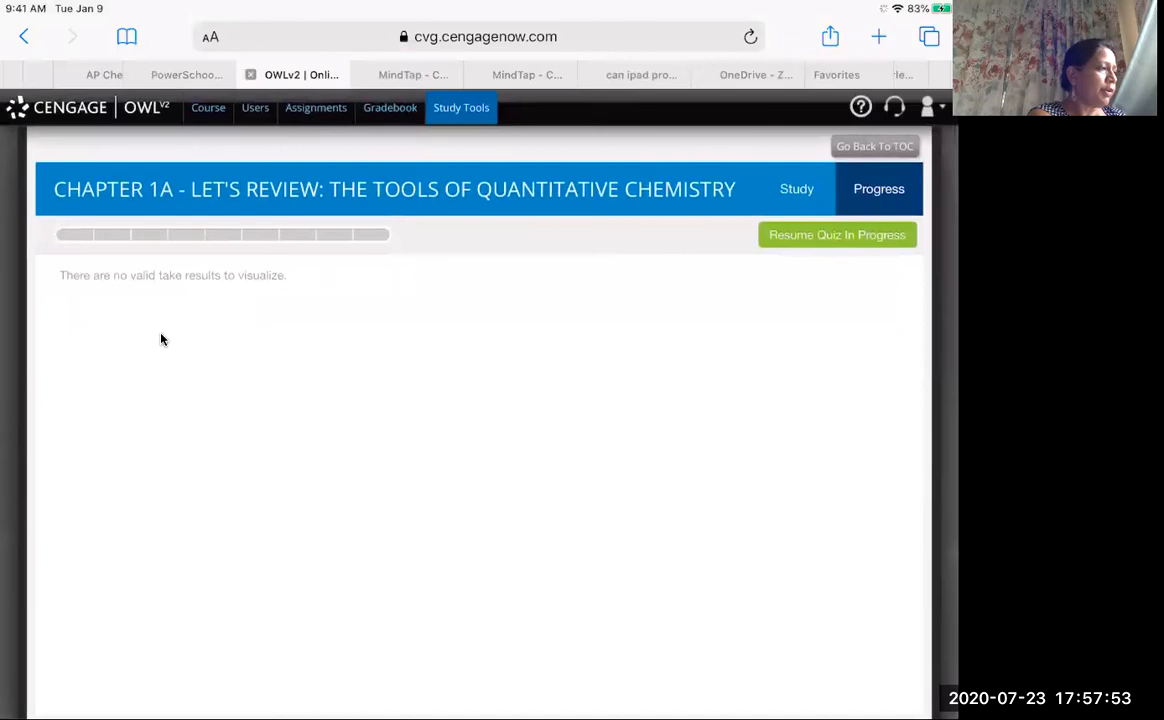
click(316, 107)
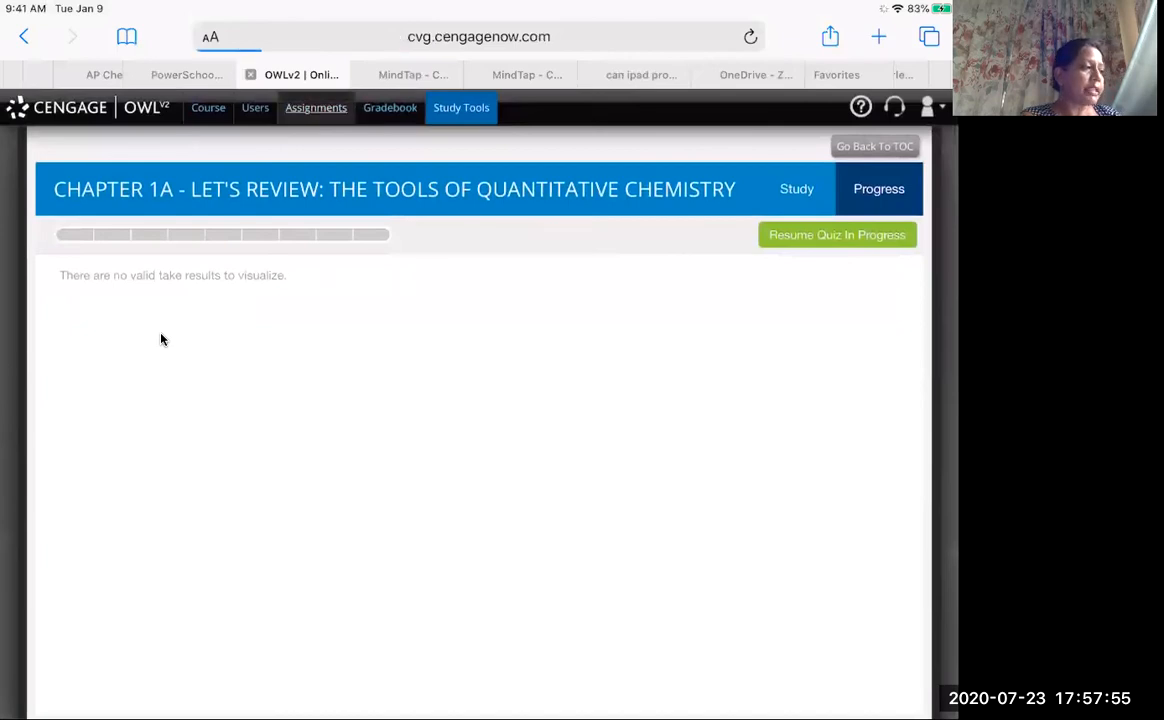
View the AP Chemistry assignments and due dates, then return to the Kotz Chemistry Study Tools
click(316, 107)
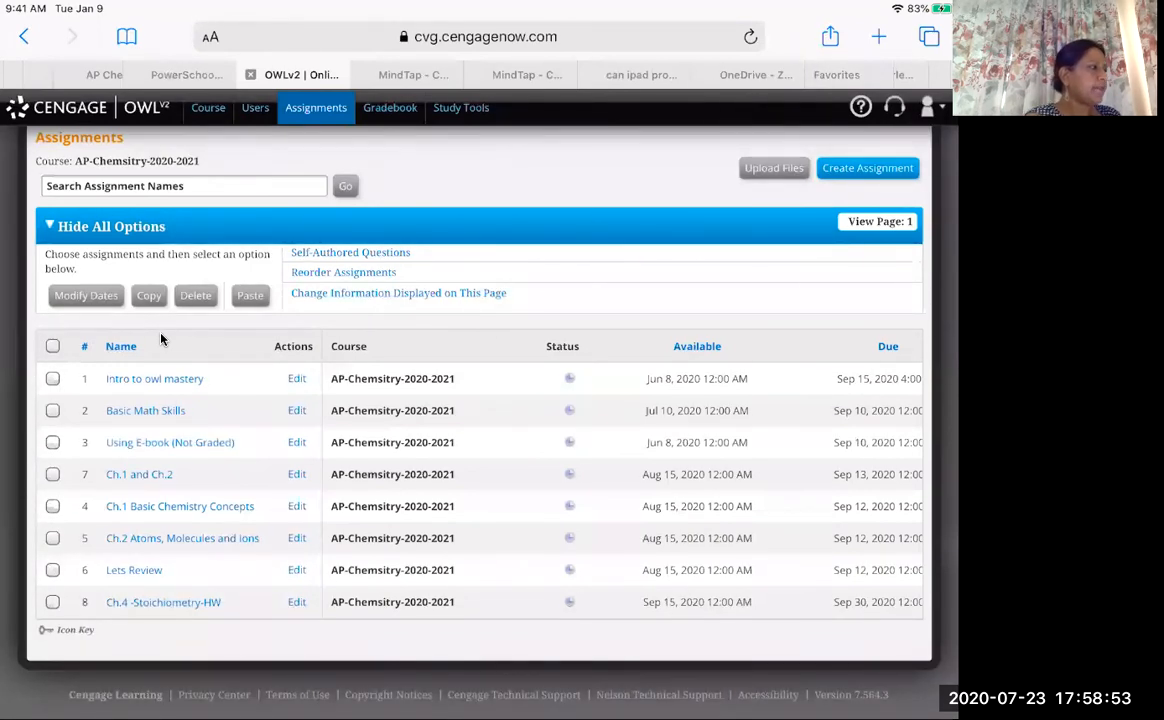
click(186, 74)
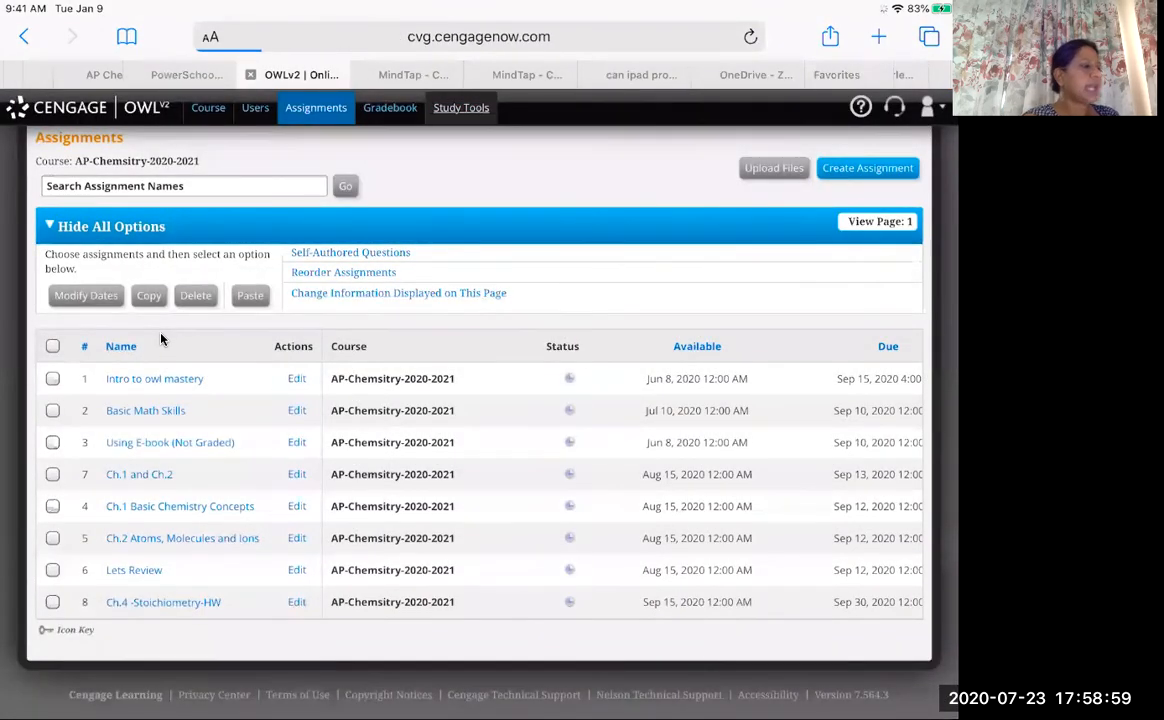
click(461, 107)
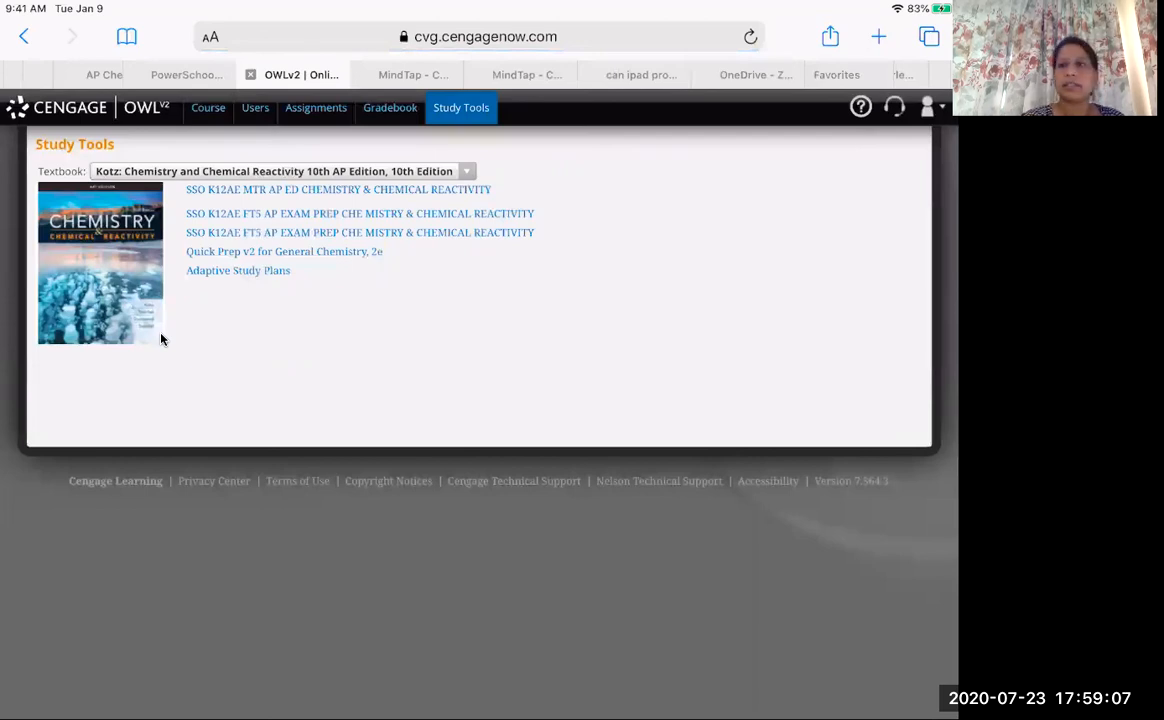
mouse_move(303, 363)
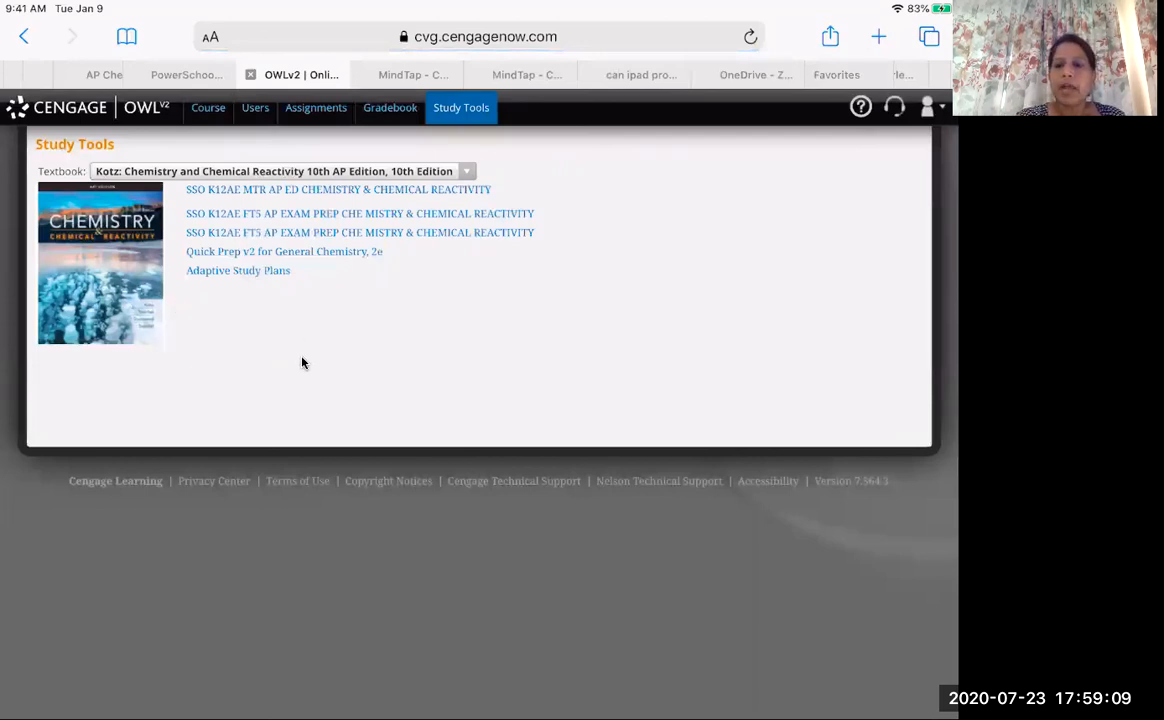
mouse_move(400, 348)
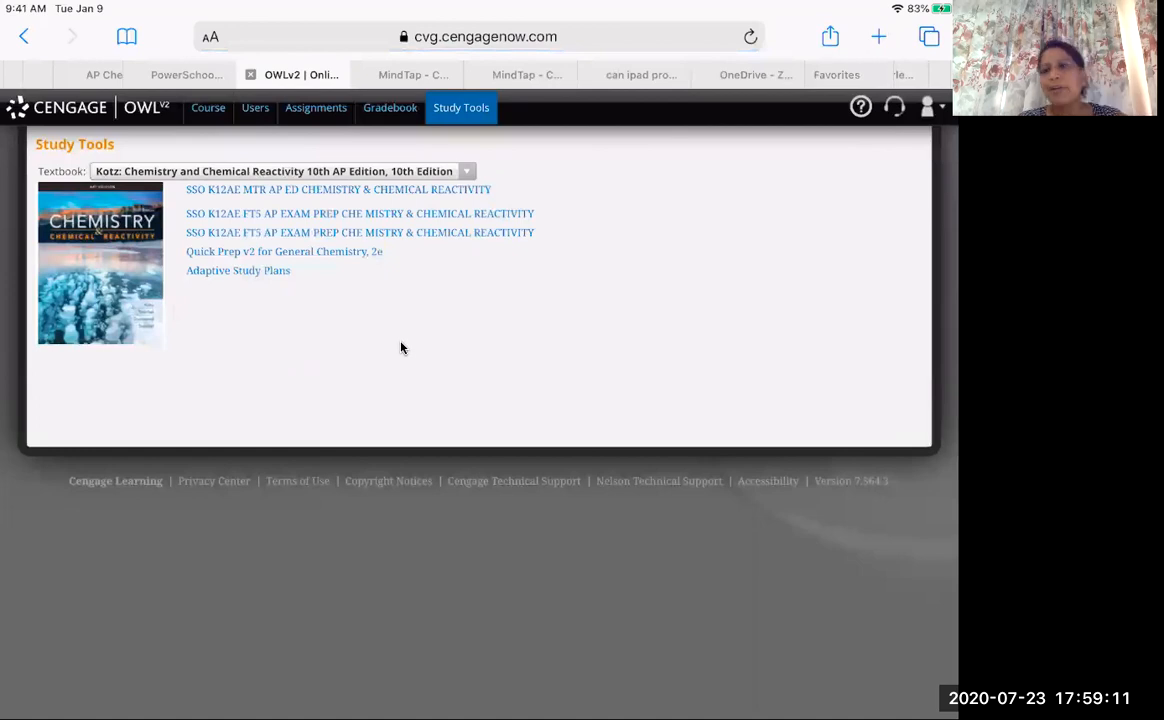